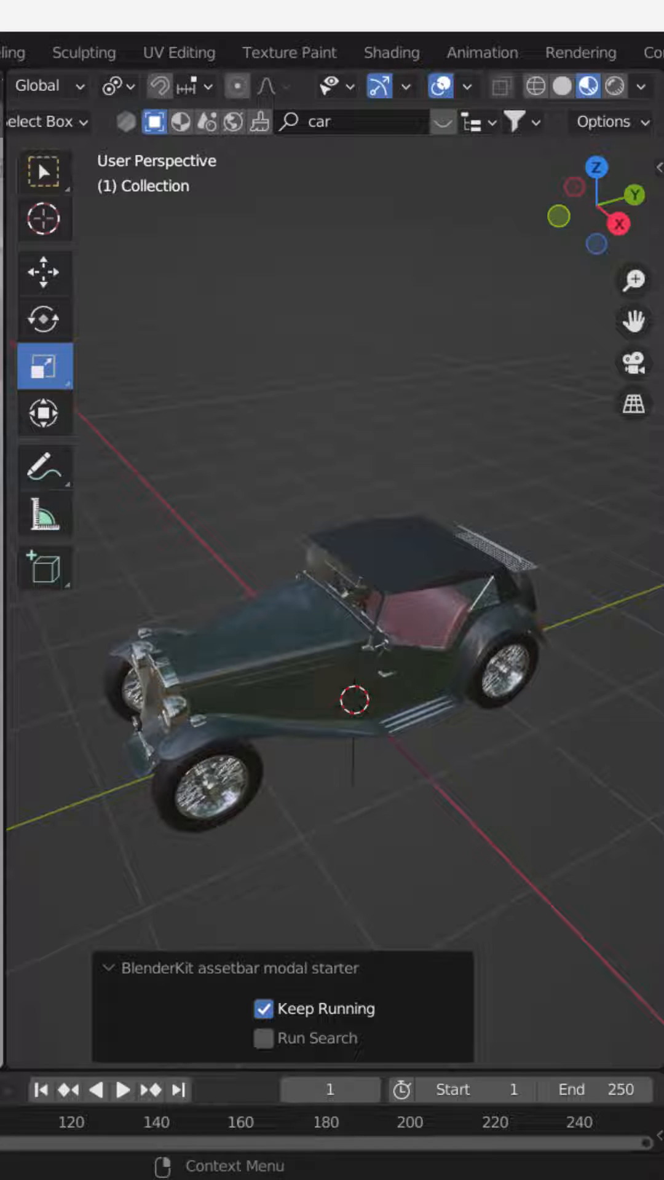
mouse_move(497, 648)
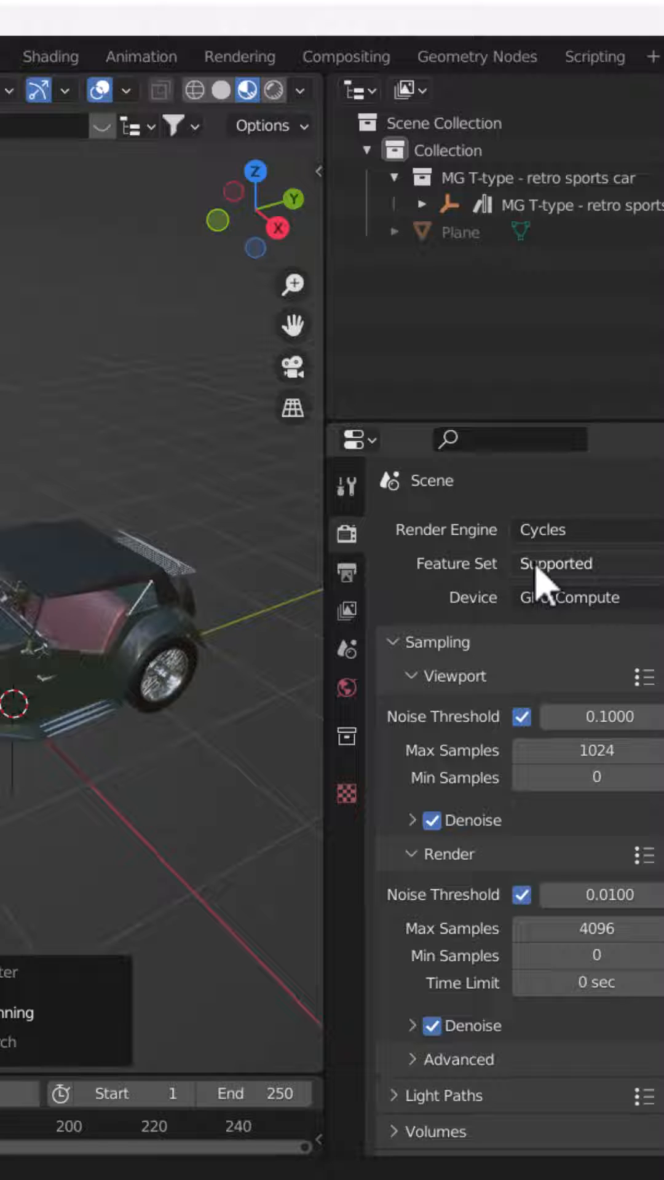
mouse_move(553, 670)
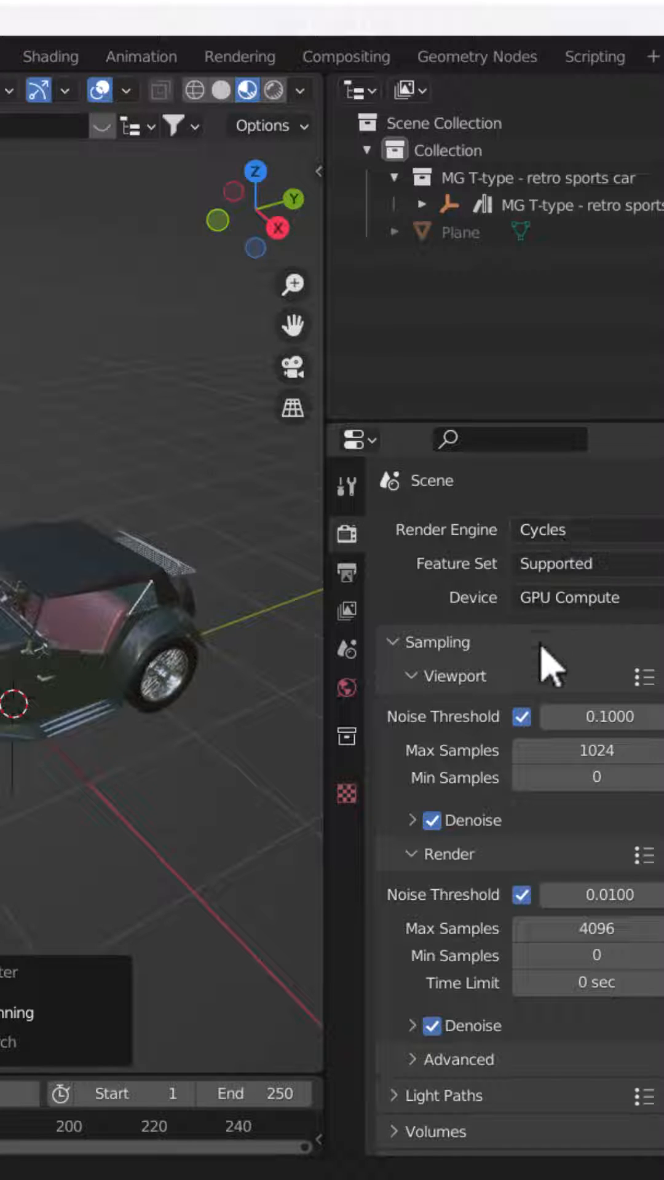
mouse_move(346, 583)
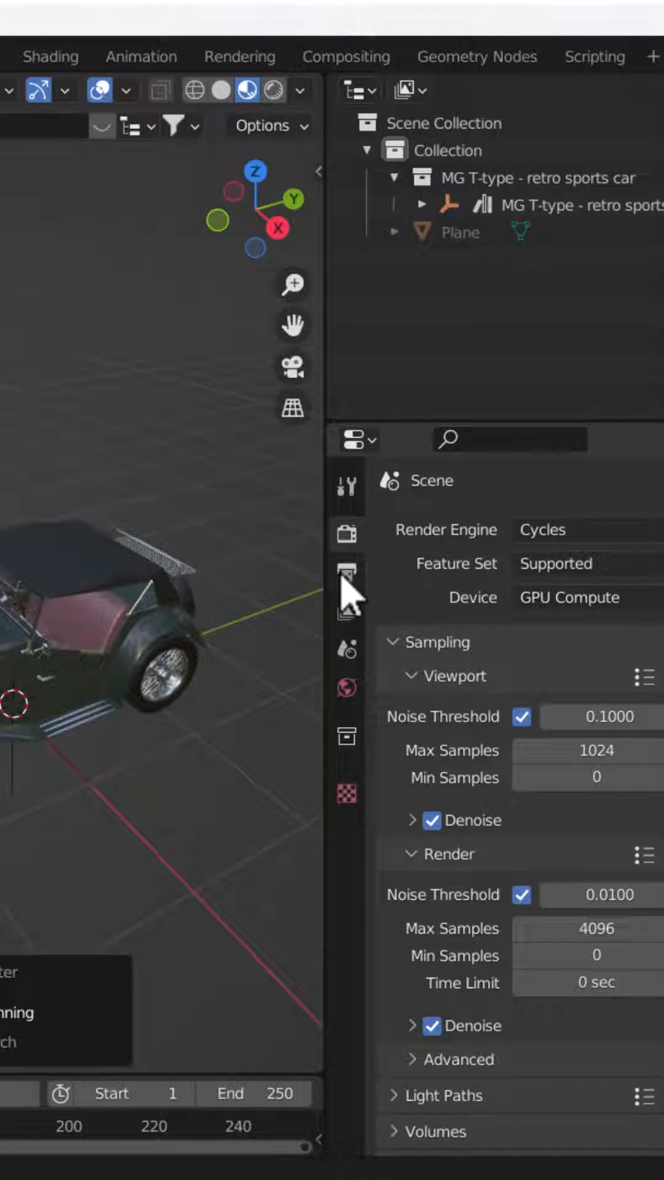
Step: Show the Output Properties and bring up the File Format choices for the render output
left_click(347, 576)
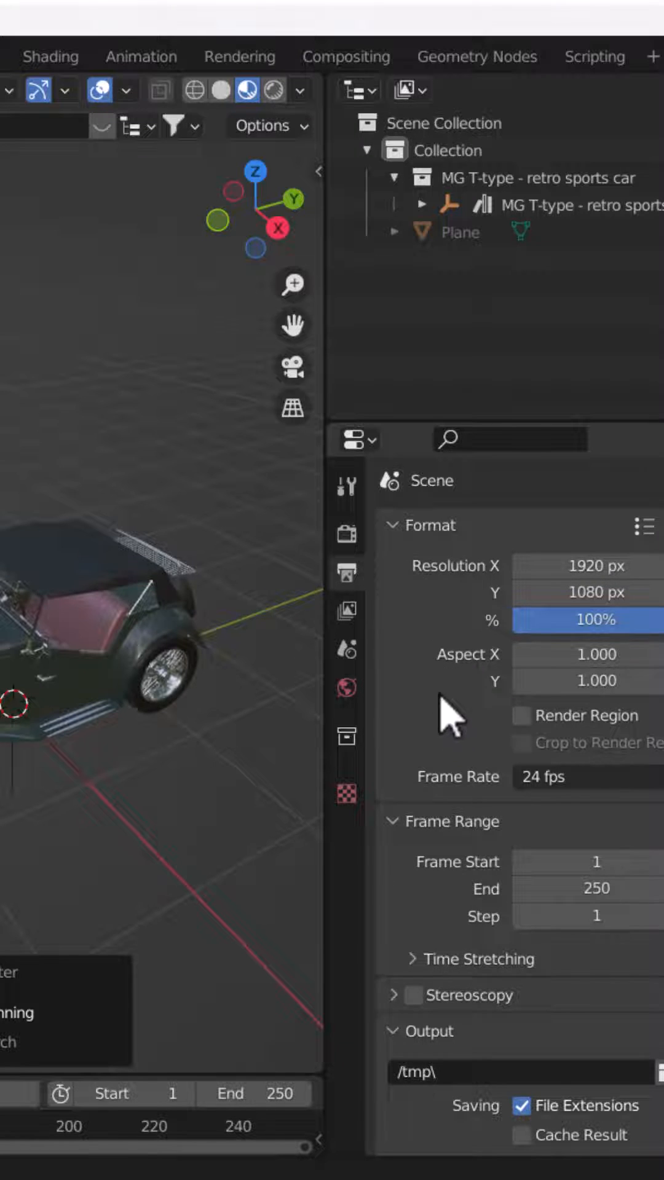
scroll("down", 3)
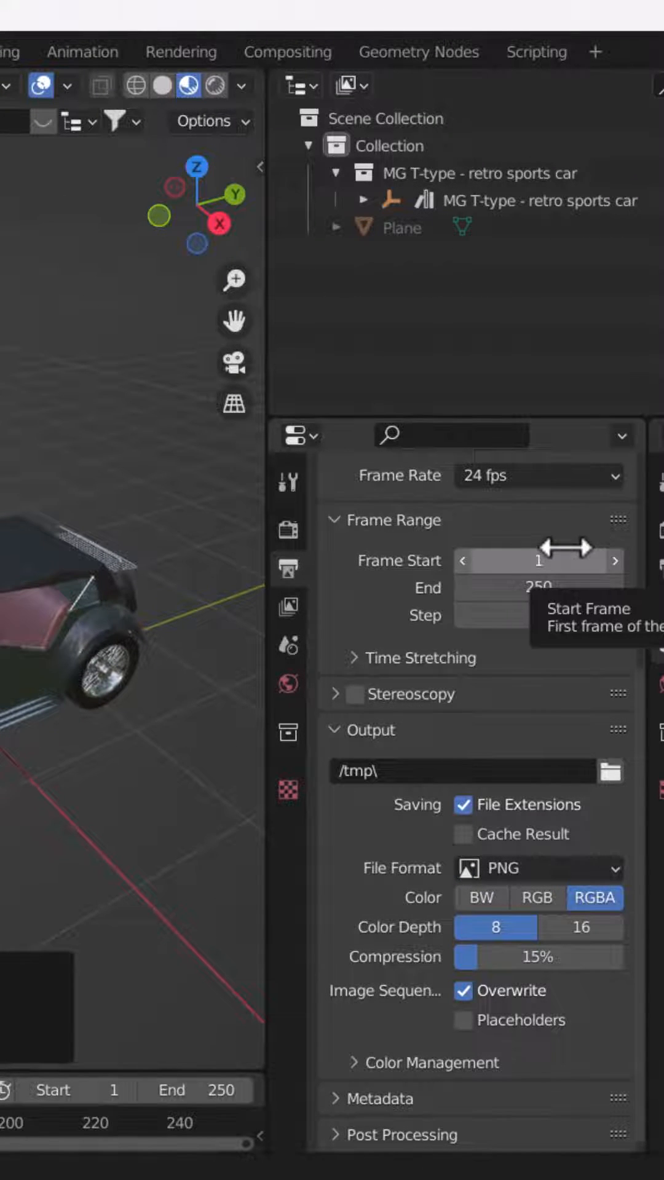
mouse_move(609, 783)
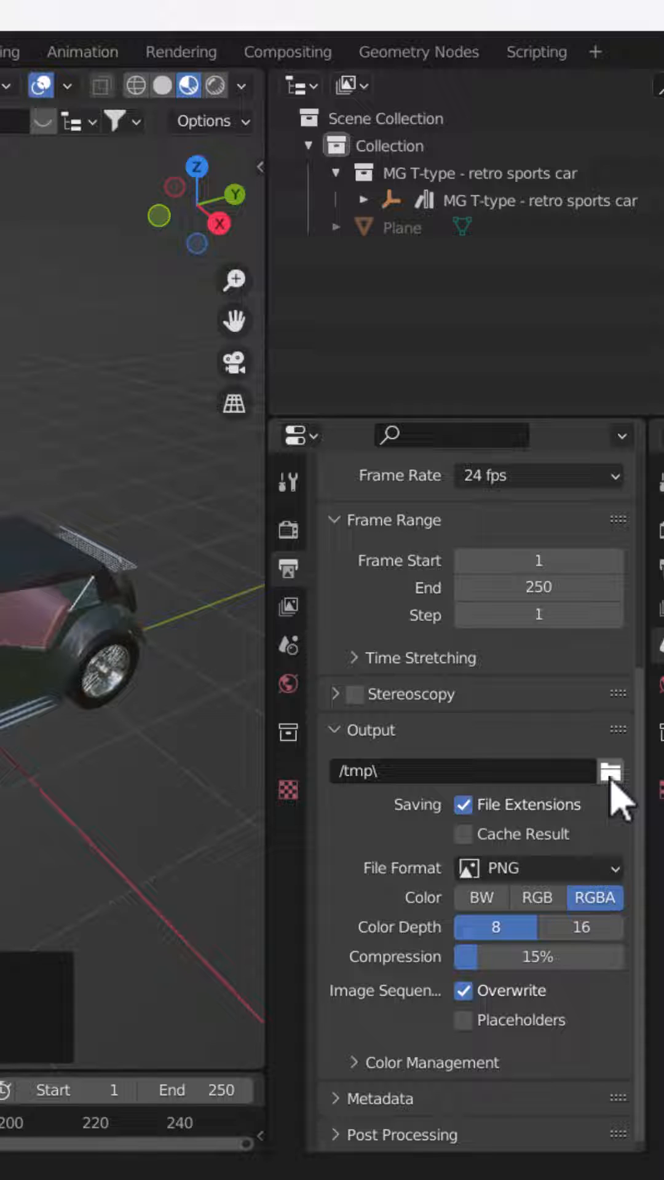
left_click(612, 771)
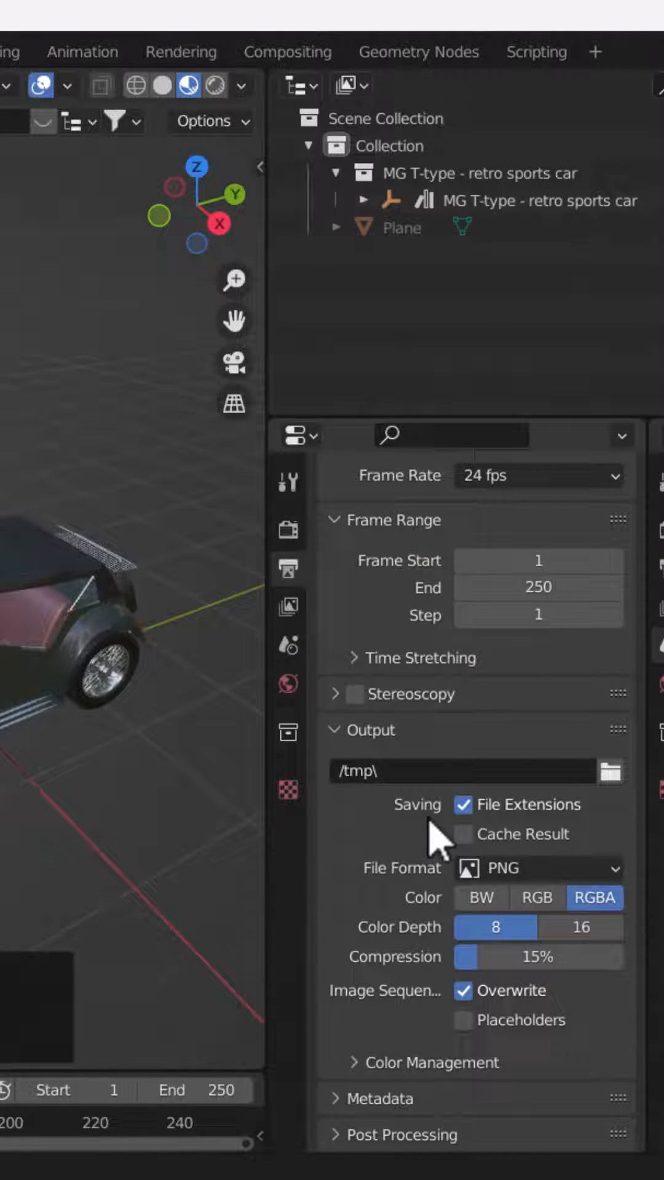
mouse_move(572, 851)
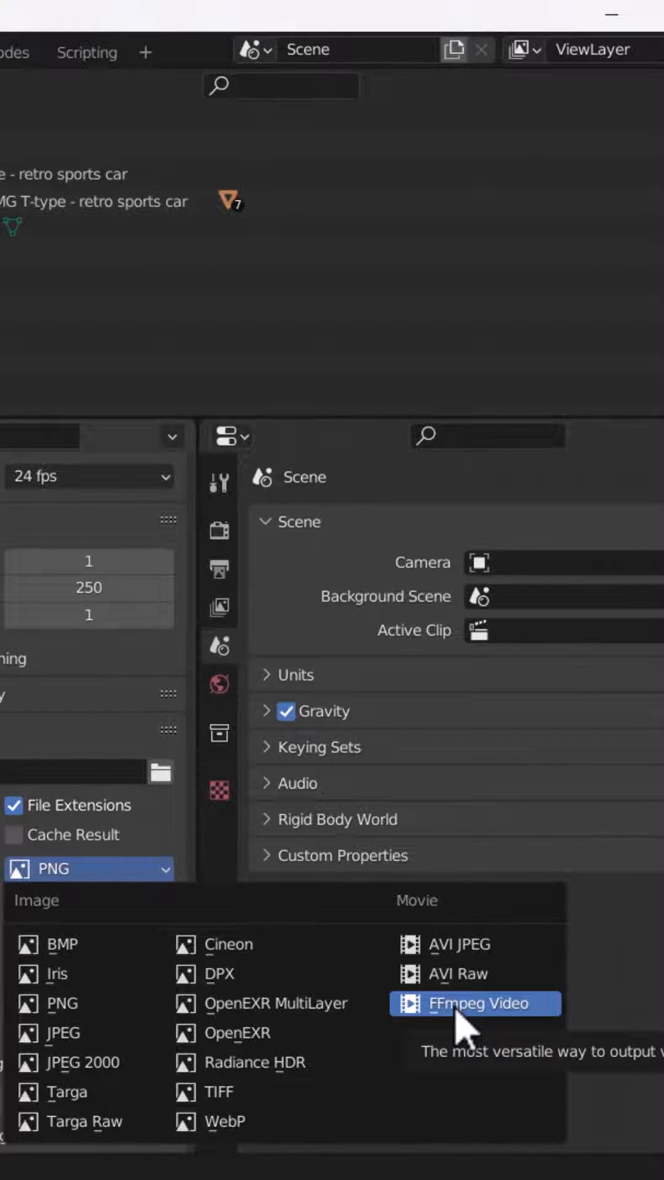
Step: Set output to FFmpeg Video in a QuickTime container with H.264 codec at Medium Quality
left_click(475, 1003)
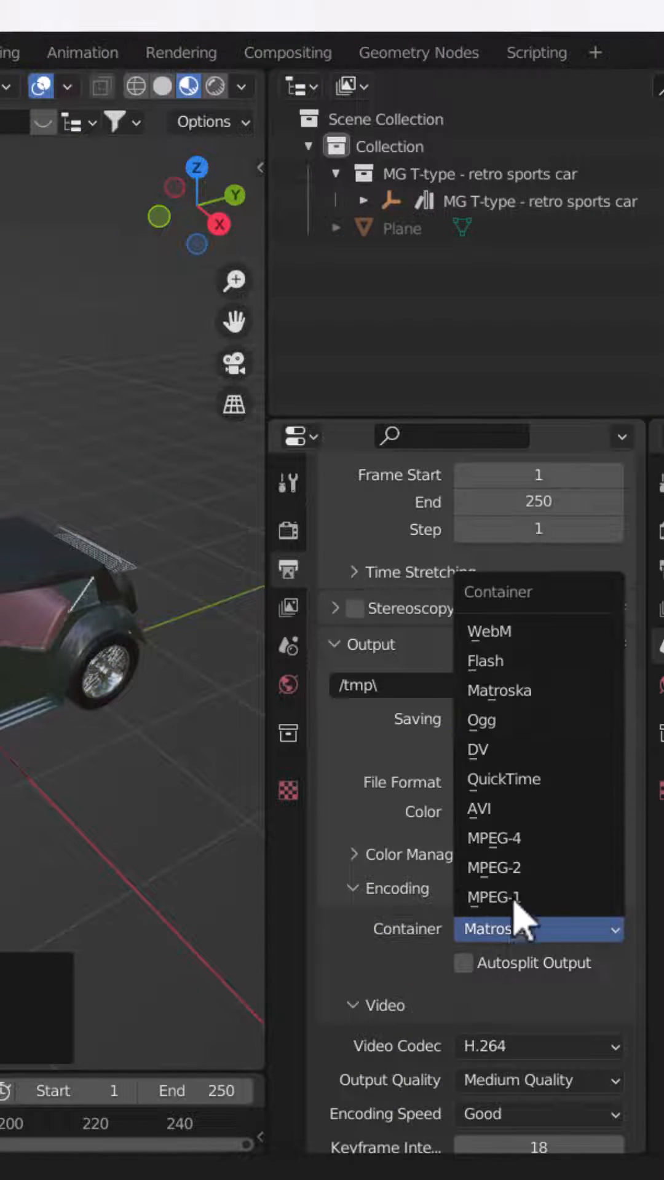
left_click(503, 778)
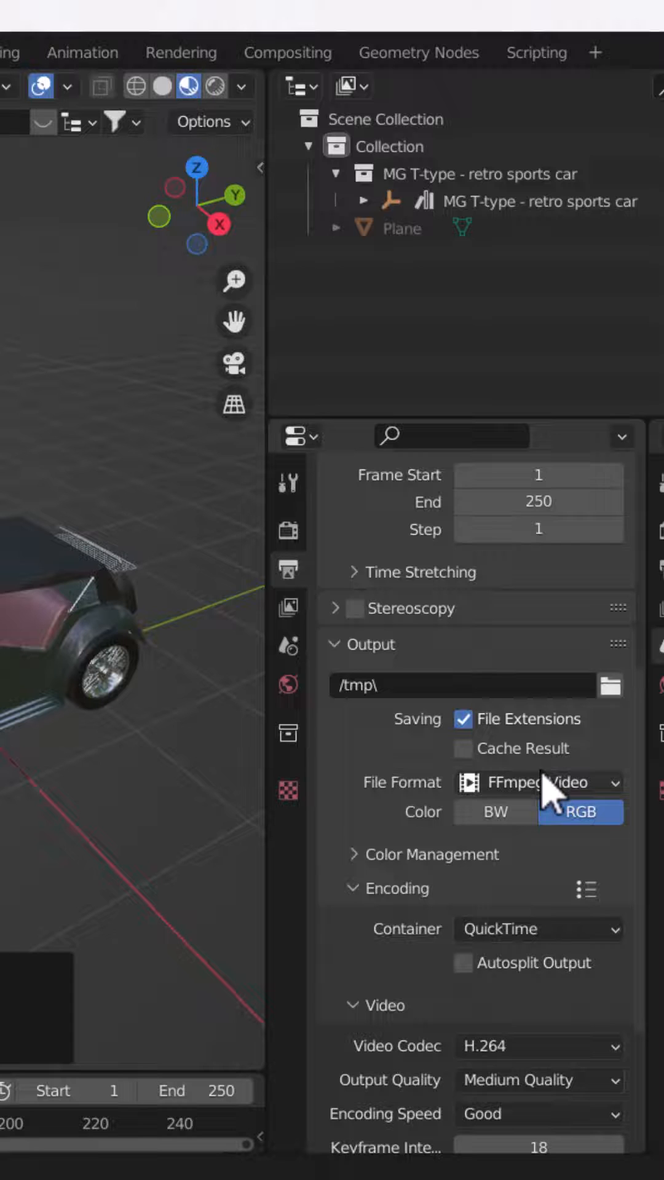
scroll("down", 3)
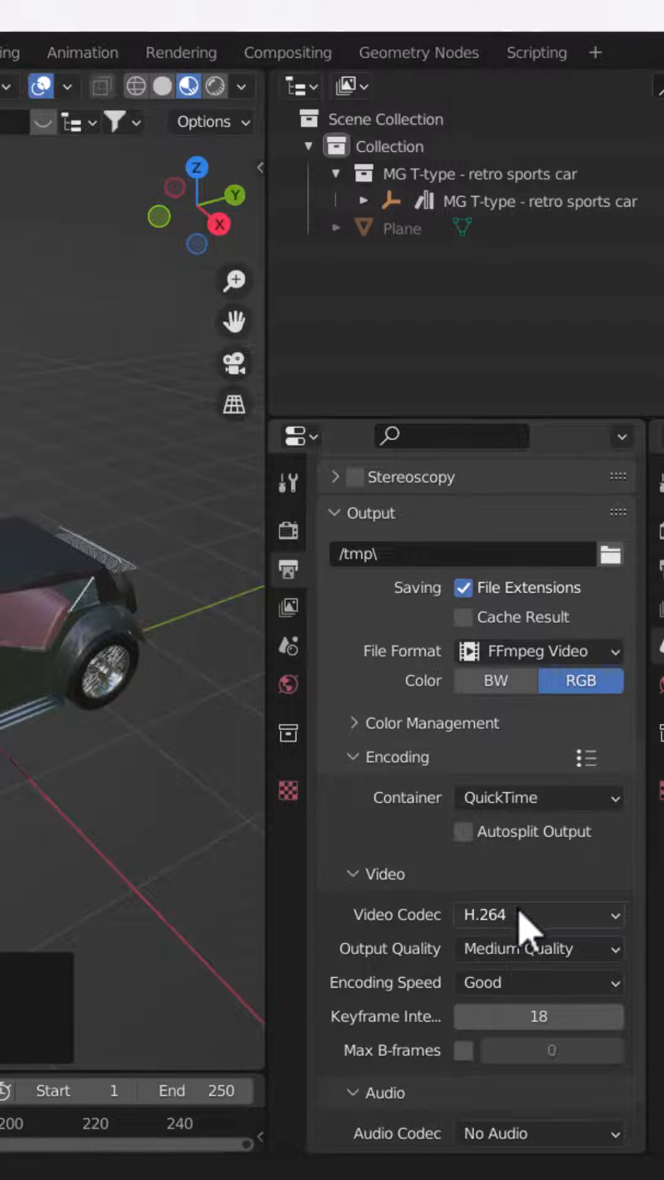
left_click(538, 915)
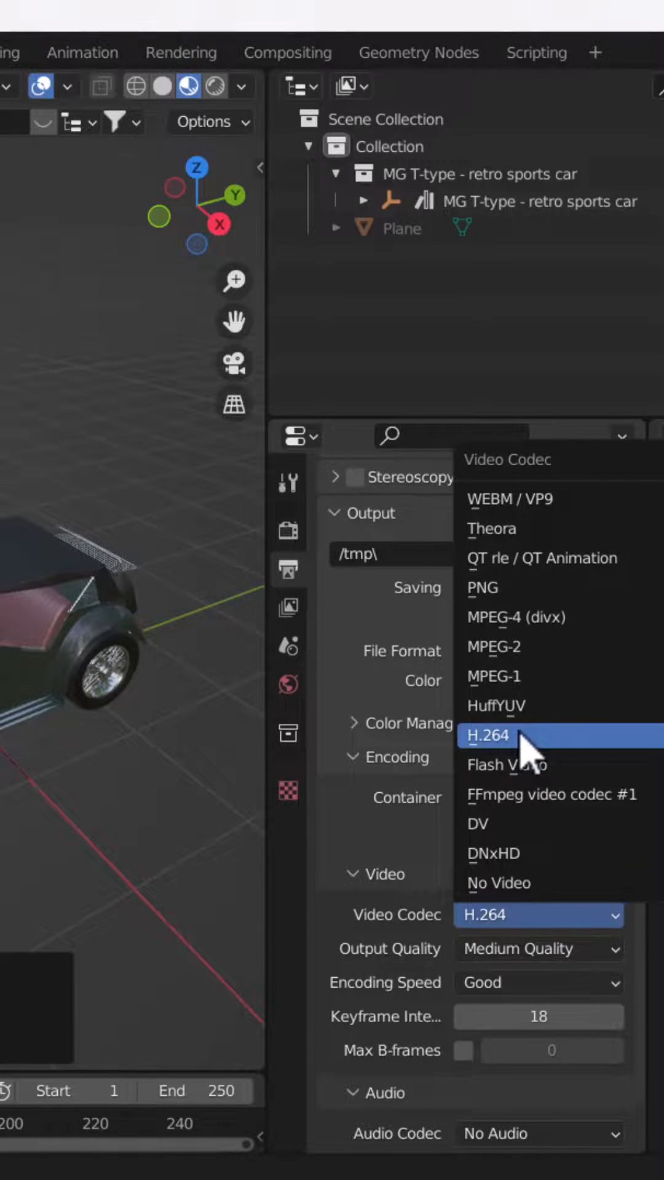
left_click(488, 736)
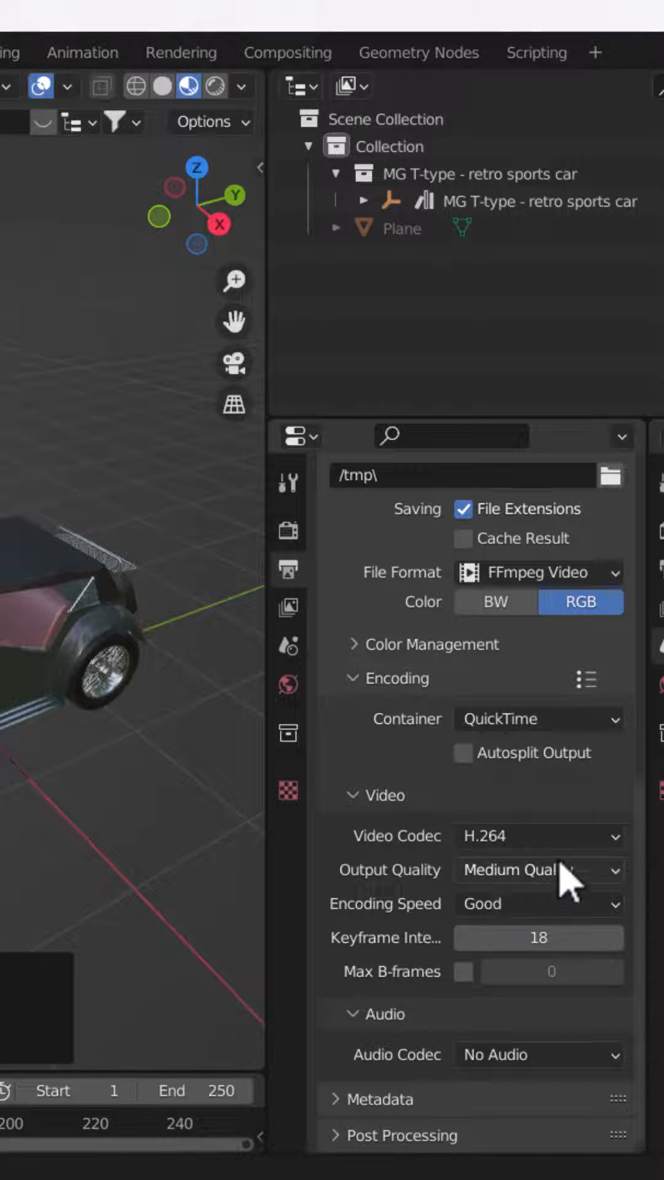
mouse_move(579, 892)
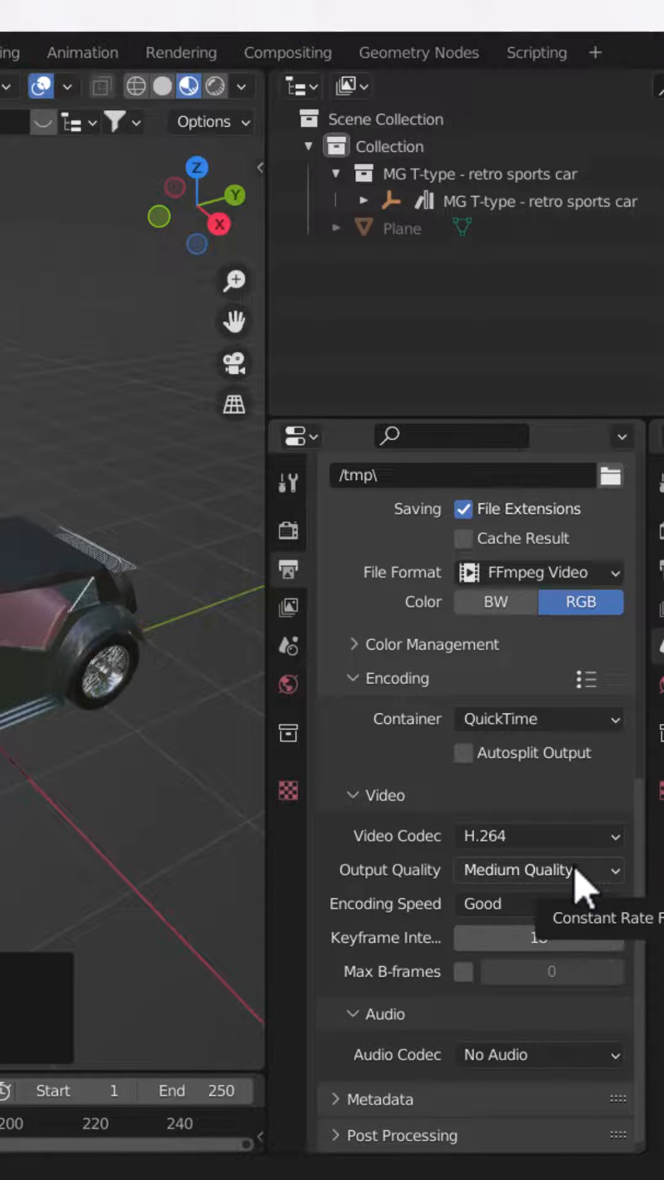
left_click(538, 870)
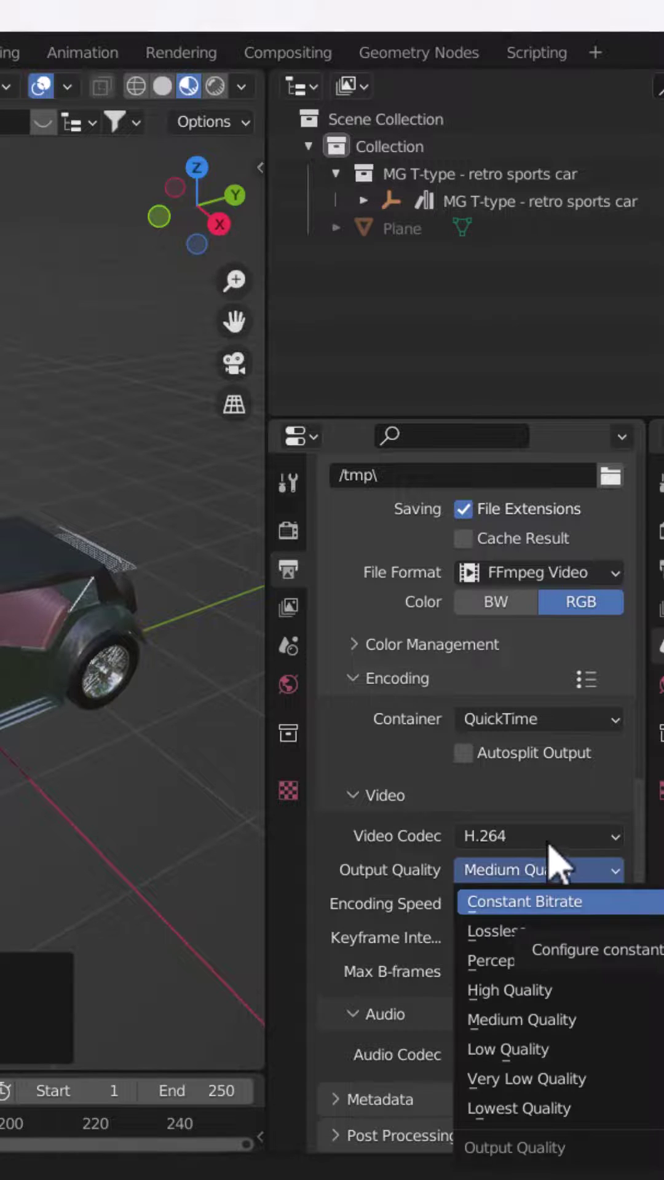
left_click(522, 1019)
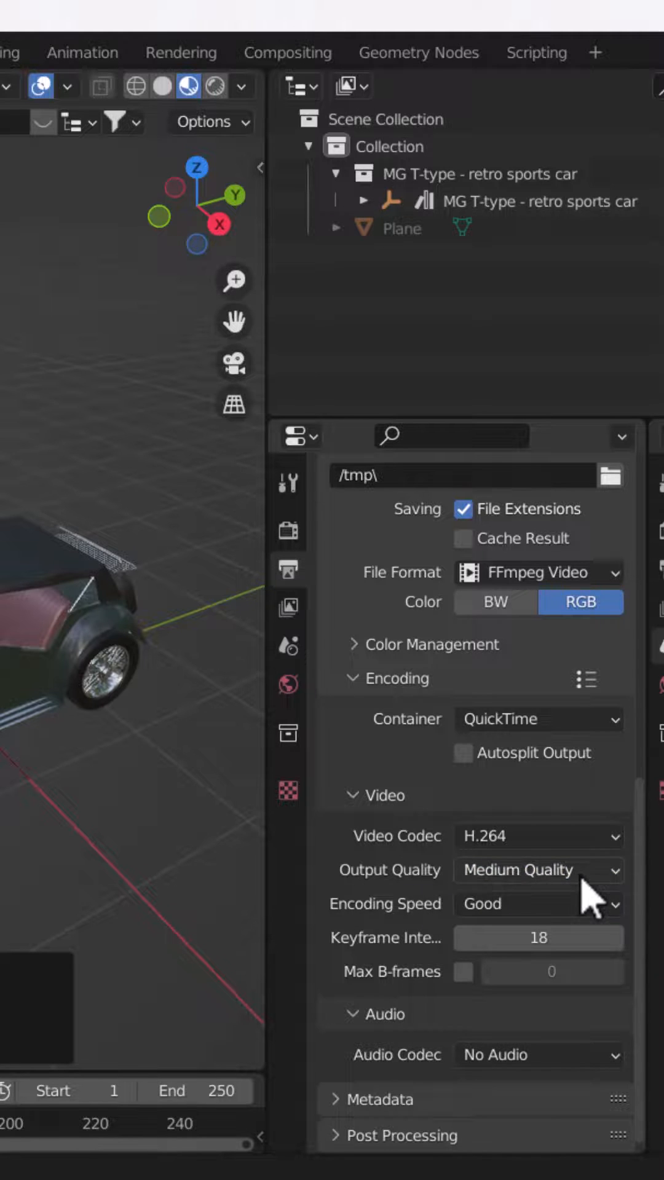
mouse_move(602, 876)
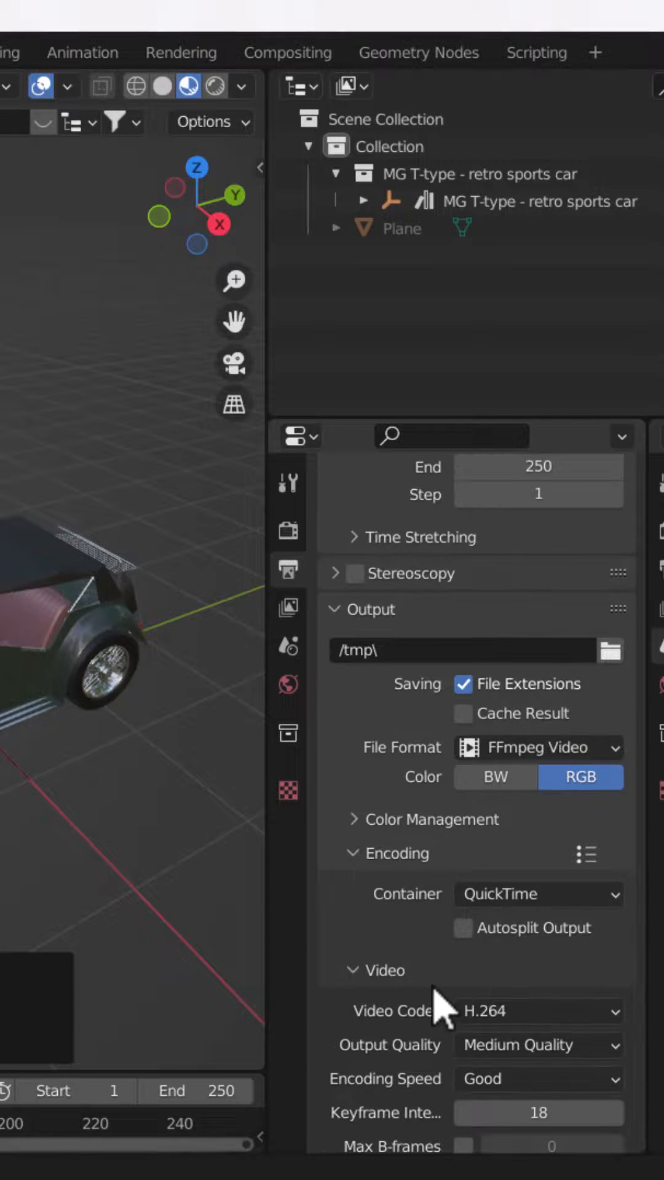
Step: Return to the Layout workspace and bring up the Render menu for Render Animation
left_click(67, 53)
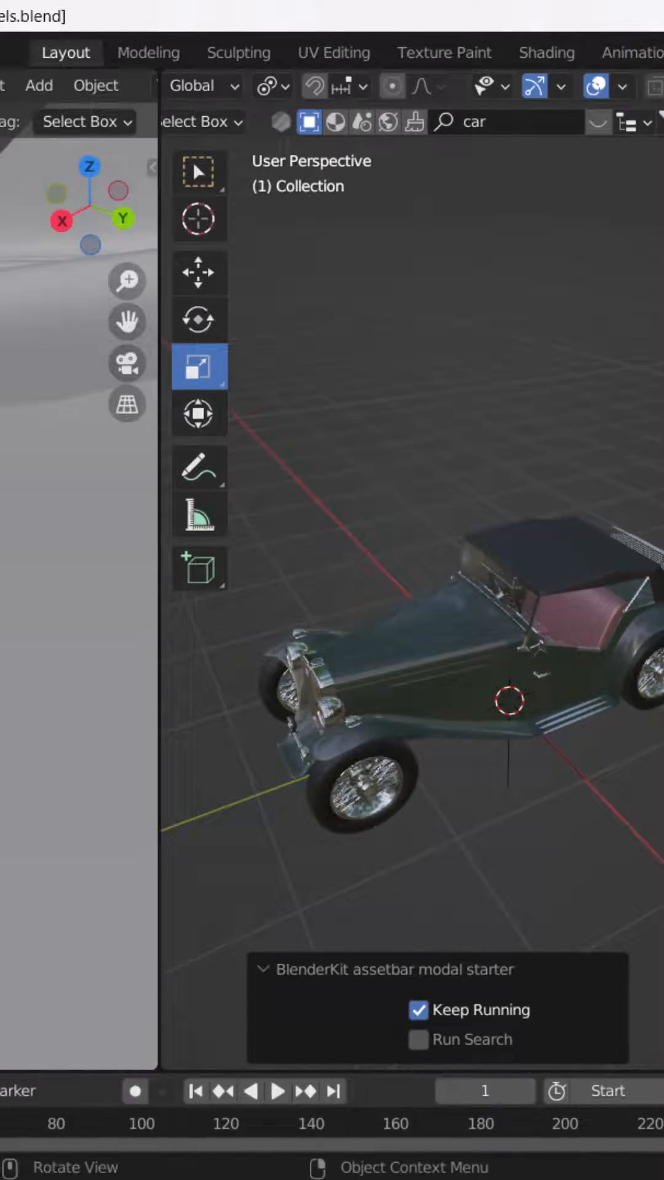
left_click(103, 49)
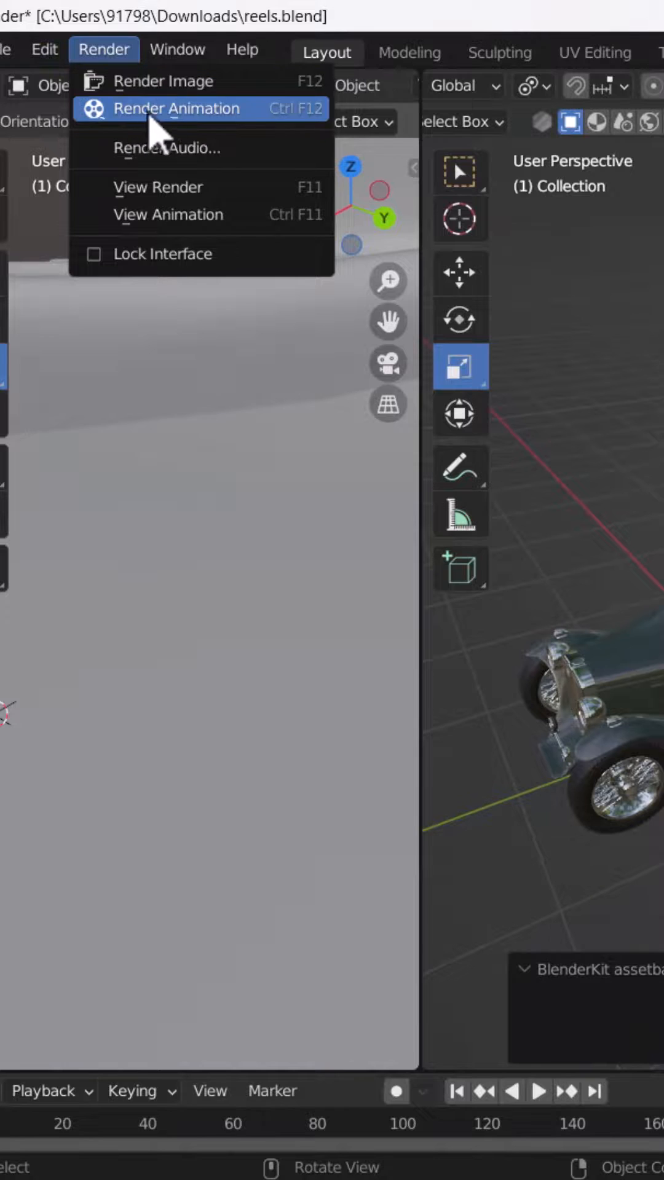
mouse_move(173, 109)
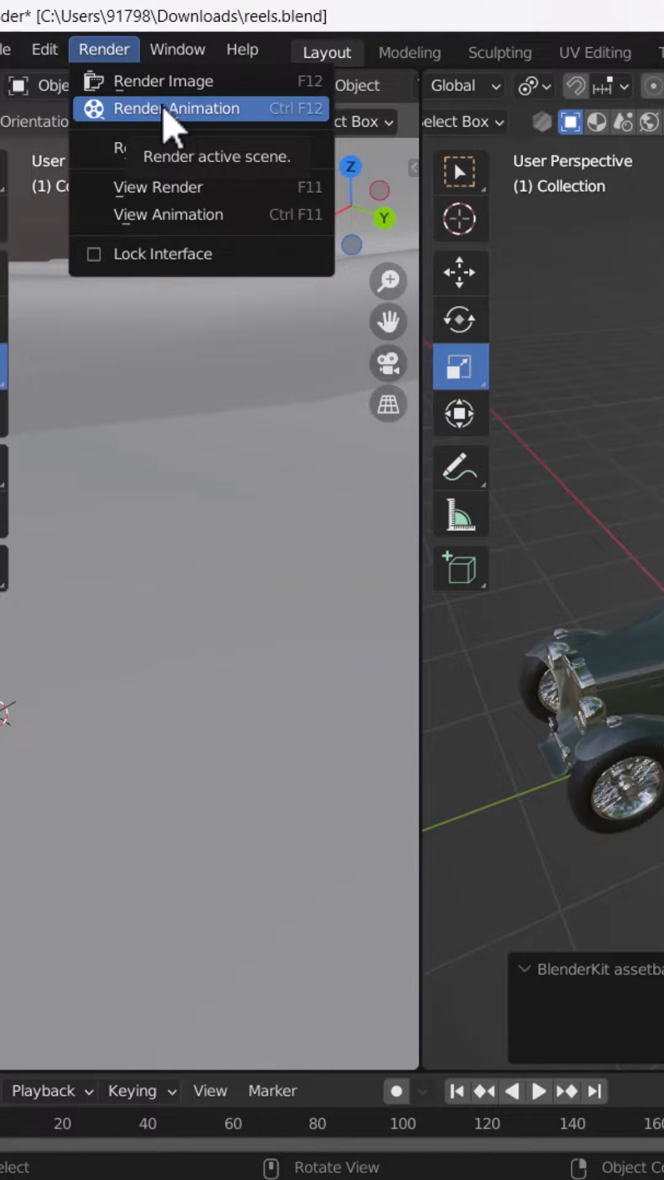